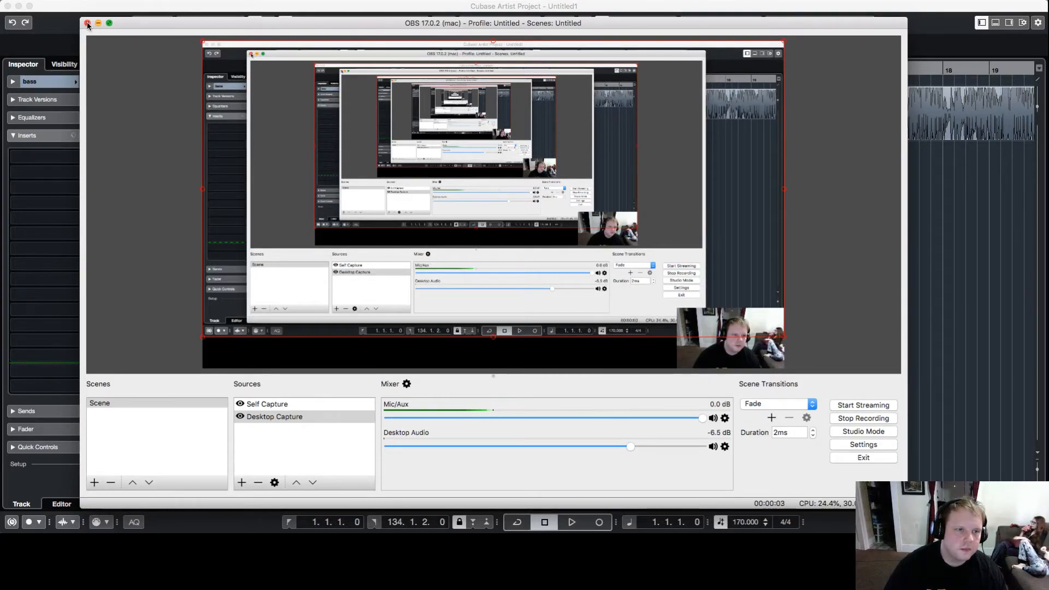
Close the OBS screen-recording window to reveal the Cubase bass project.
left_click(88, 23)
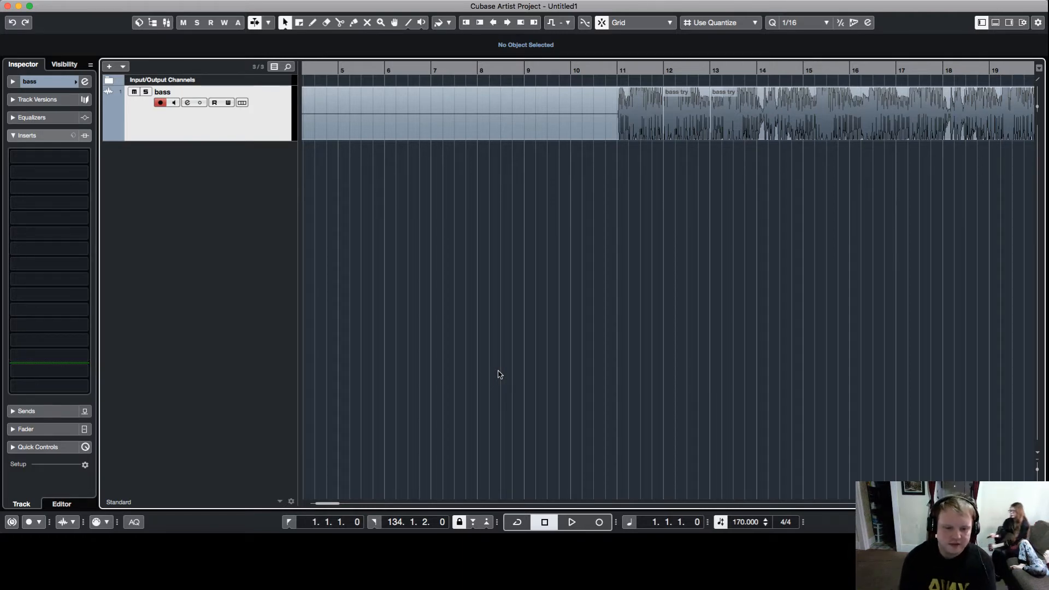
mouse_move(366, 491)
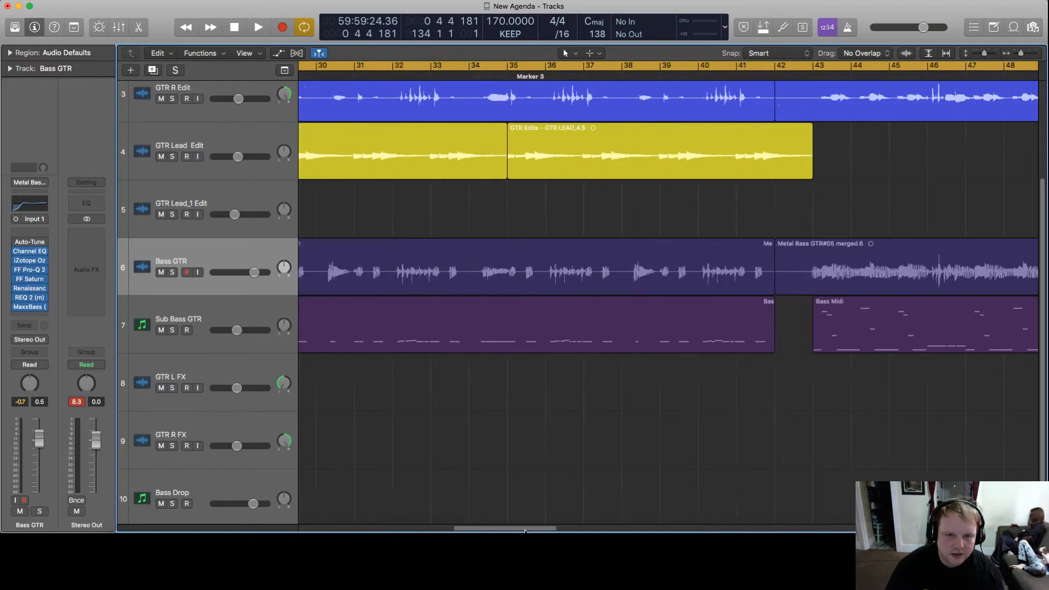
scroll("left", 3)
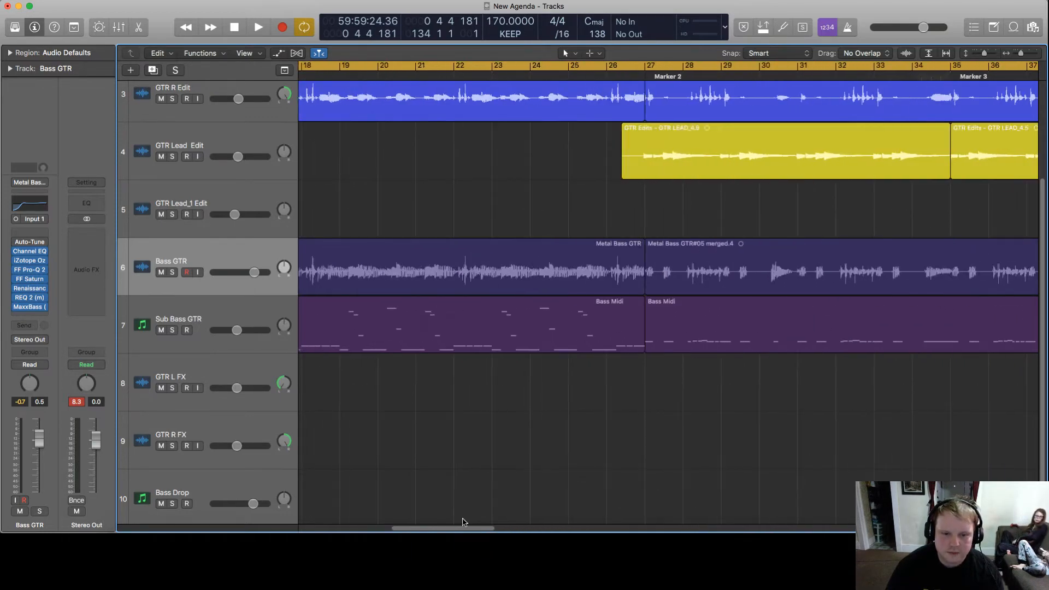
scroll("left", 3)
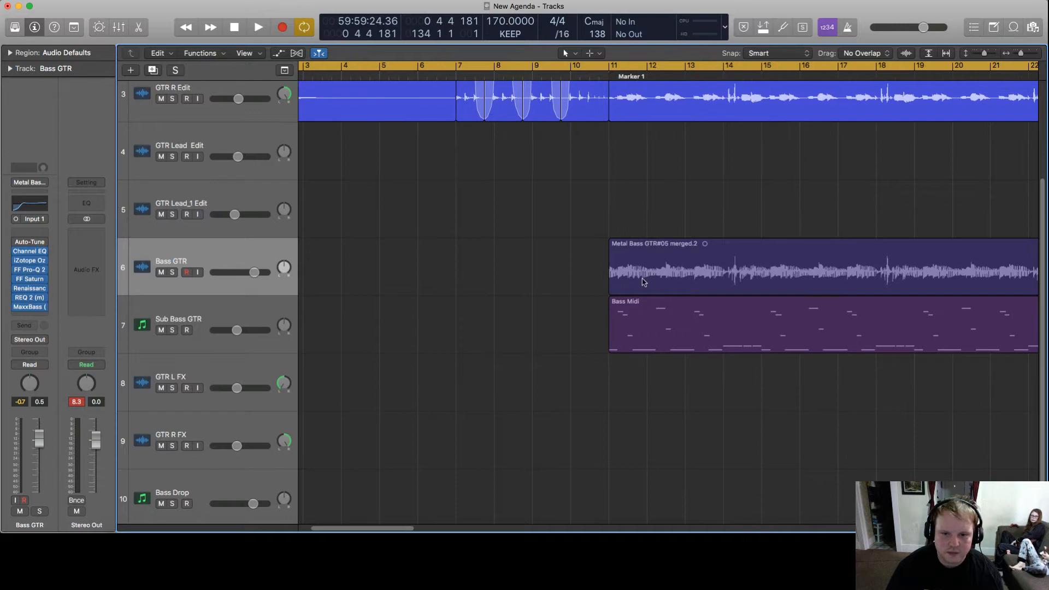
scroll("right", 3)
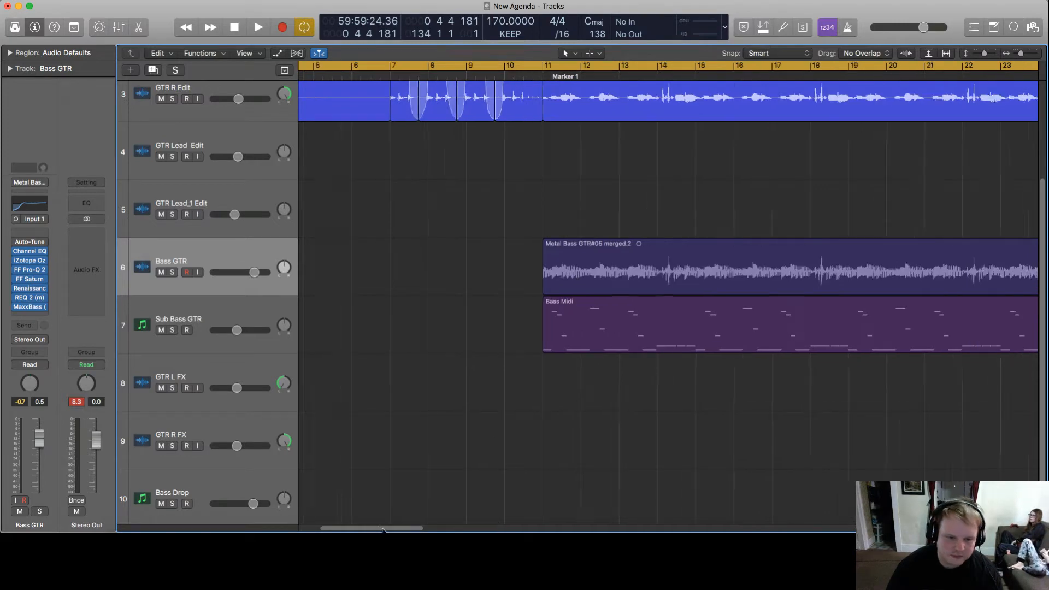
scroll("right", 3)
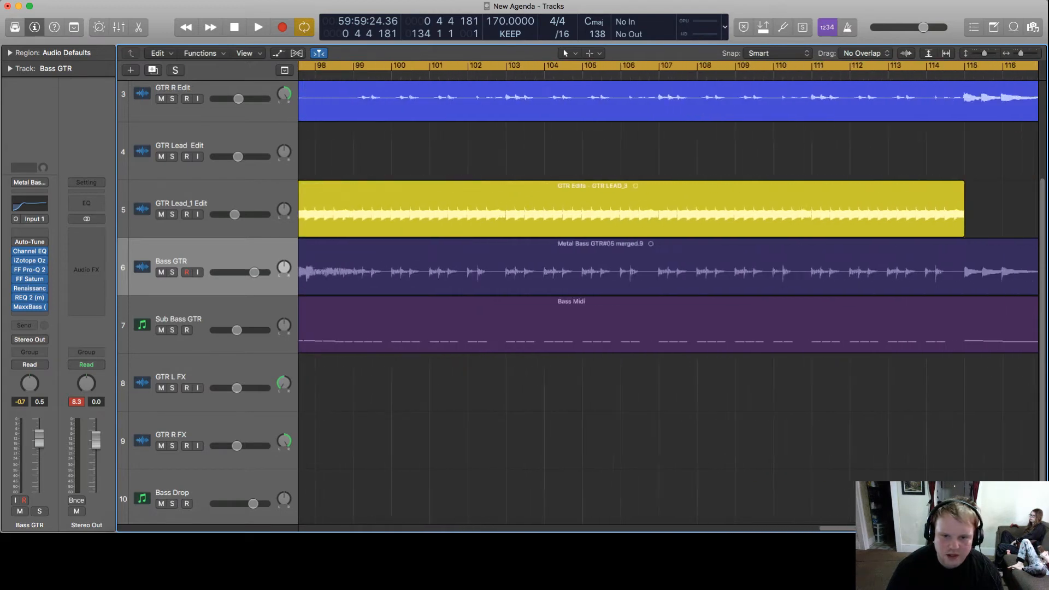
scroll("right", 3)
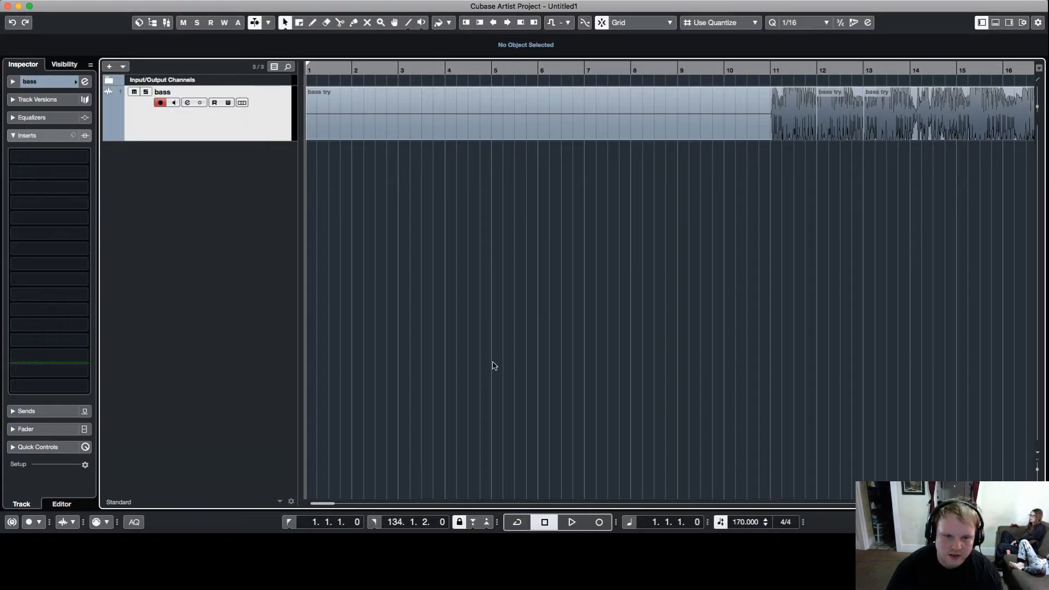
mouse_move(485, 365)
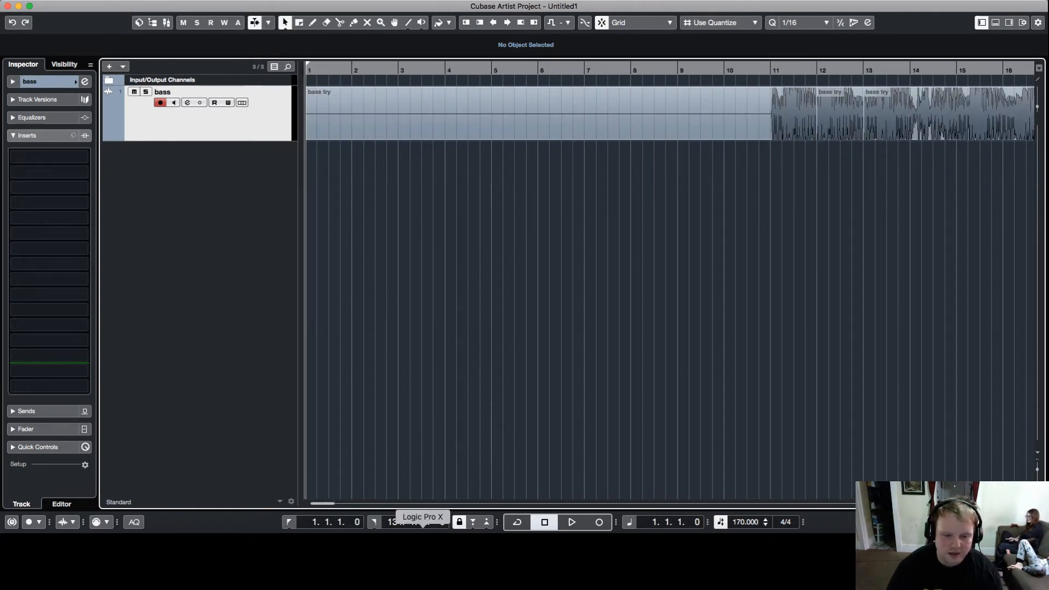
Switch to Logic, create an empty Audio 2 track below Bass GTR, and show the file browser.
left_click(423, 516)
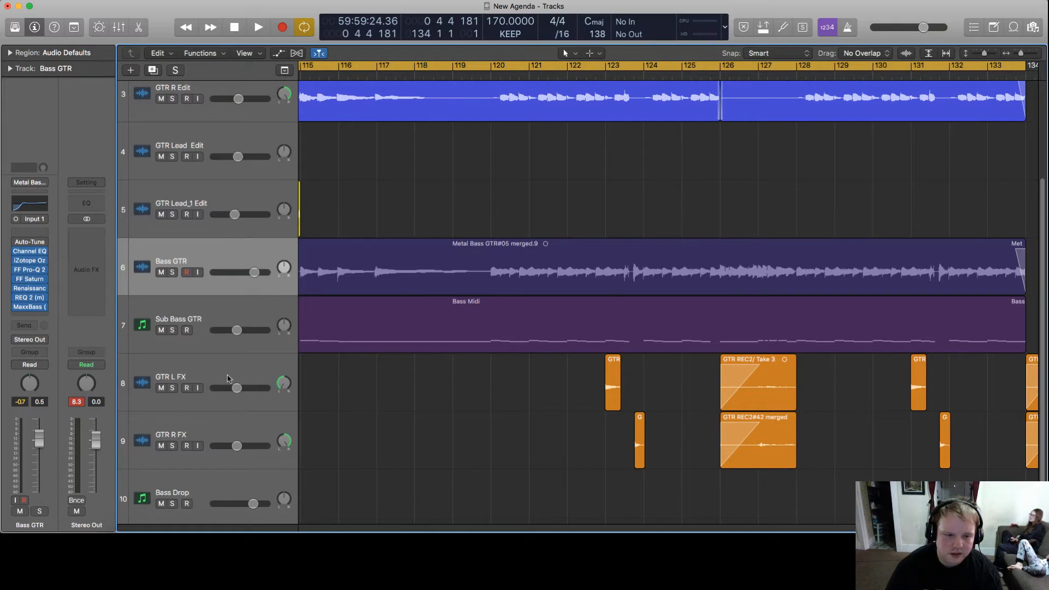
mouse_move(251, 328)
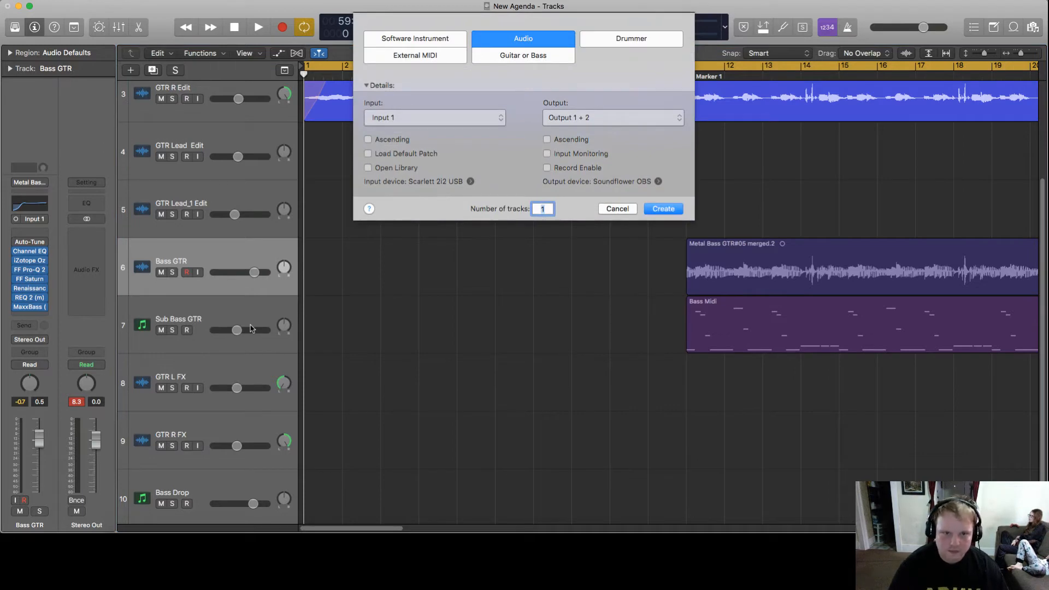
left_click(662, 209)
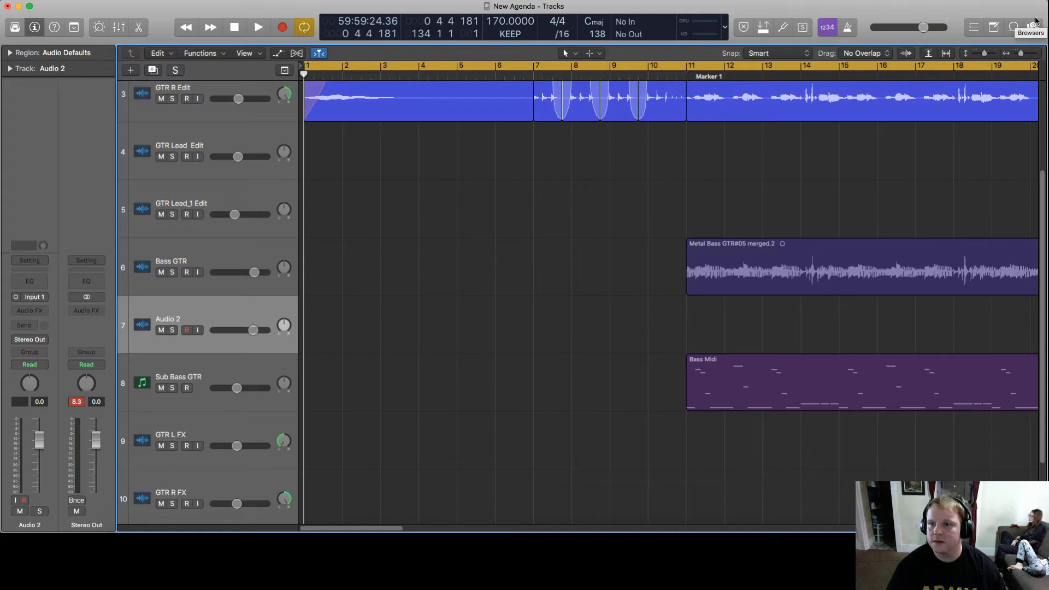
left_click(1033, 27)
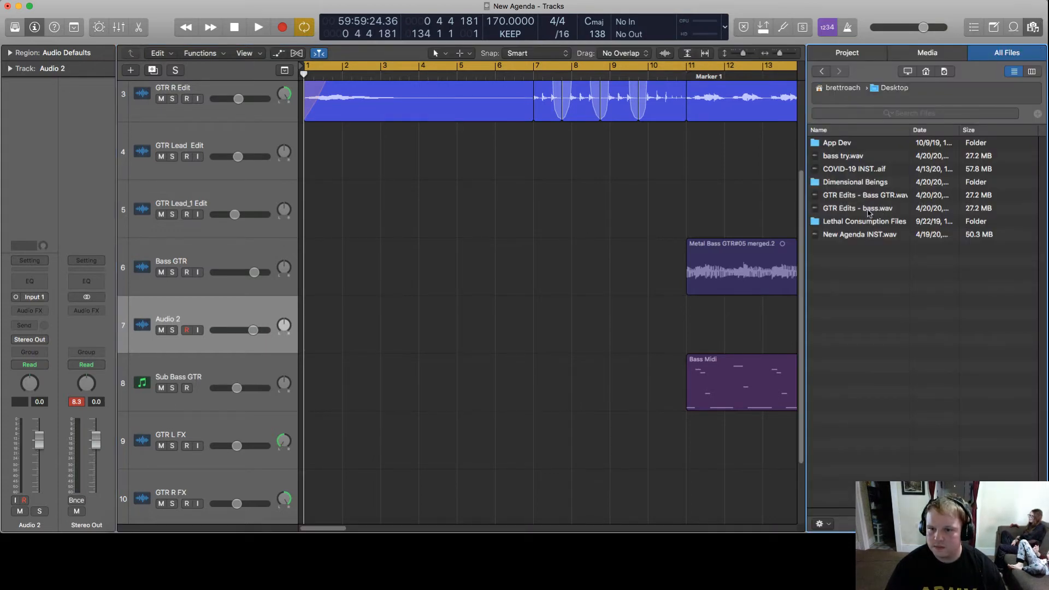
Drag GTR Edits - bass.wav onto the new track and decline the tempo analysis dialog.
left_click(863, 208)
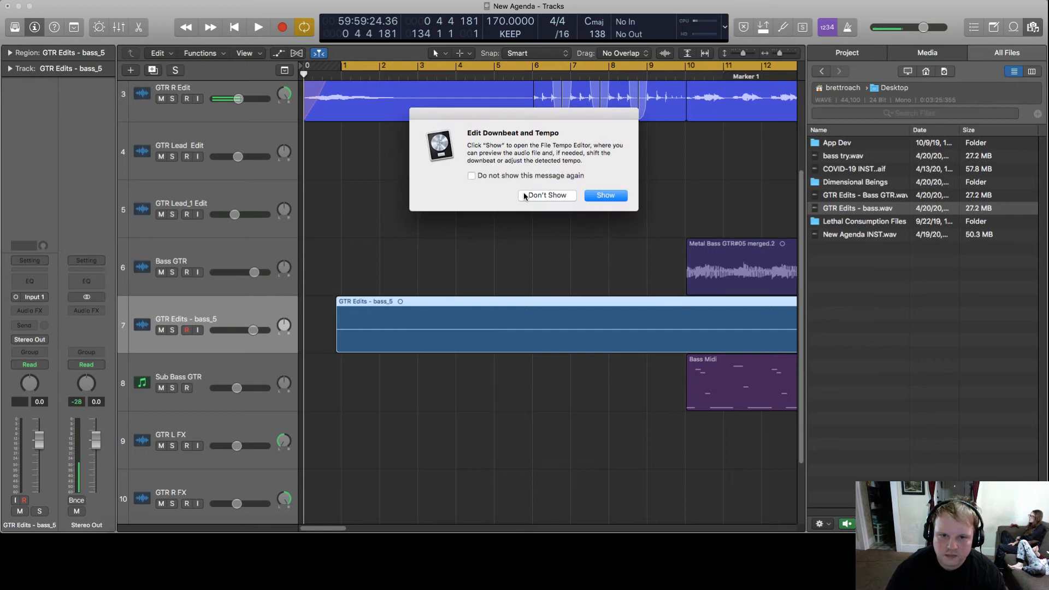
left_click(546, 195)
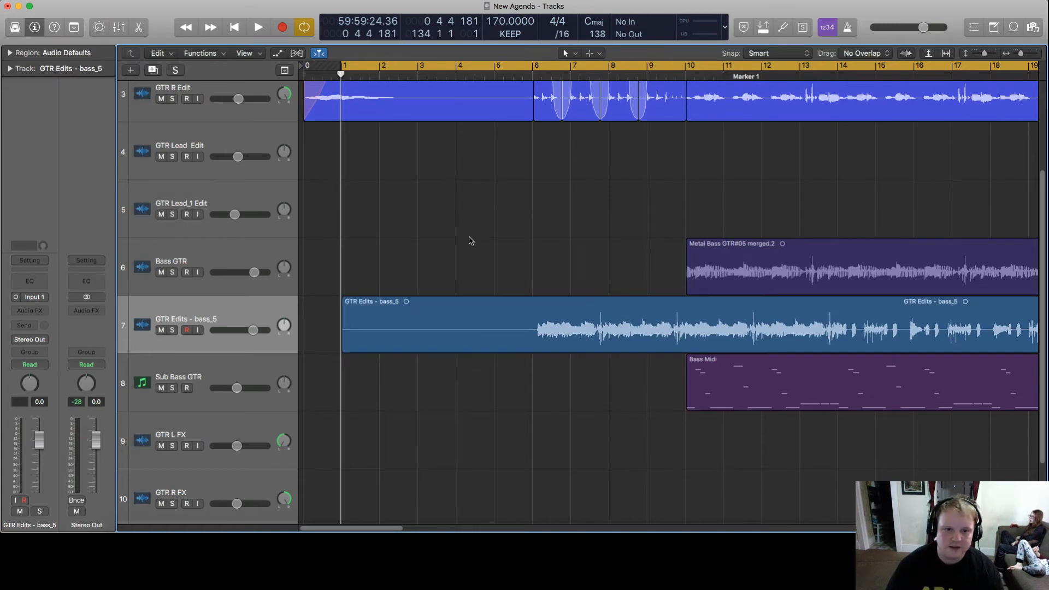
Show the global Tempo track and scroll to see 170 BPM changing to 160 near bar 26.
left_click(483, 323)
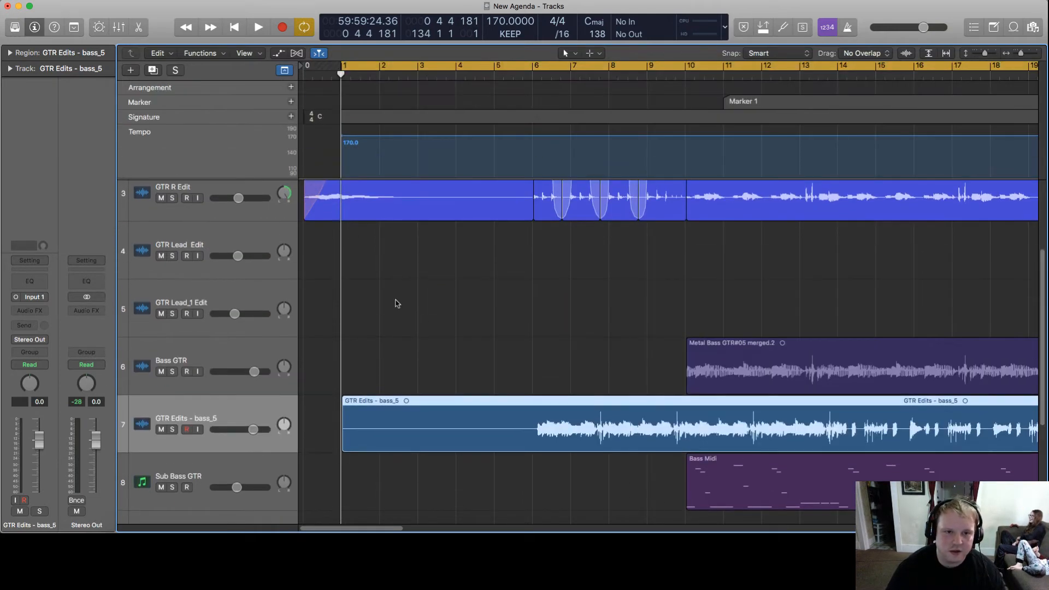
scroll("right", 3)
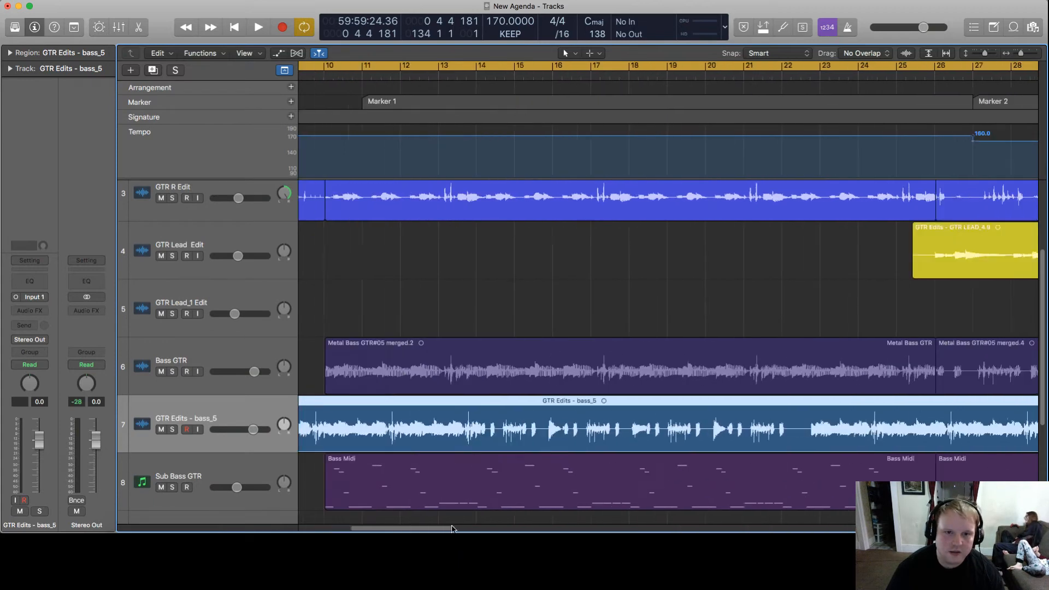
scroll("right", 3)
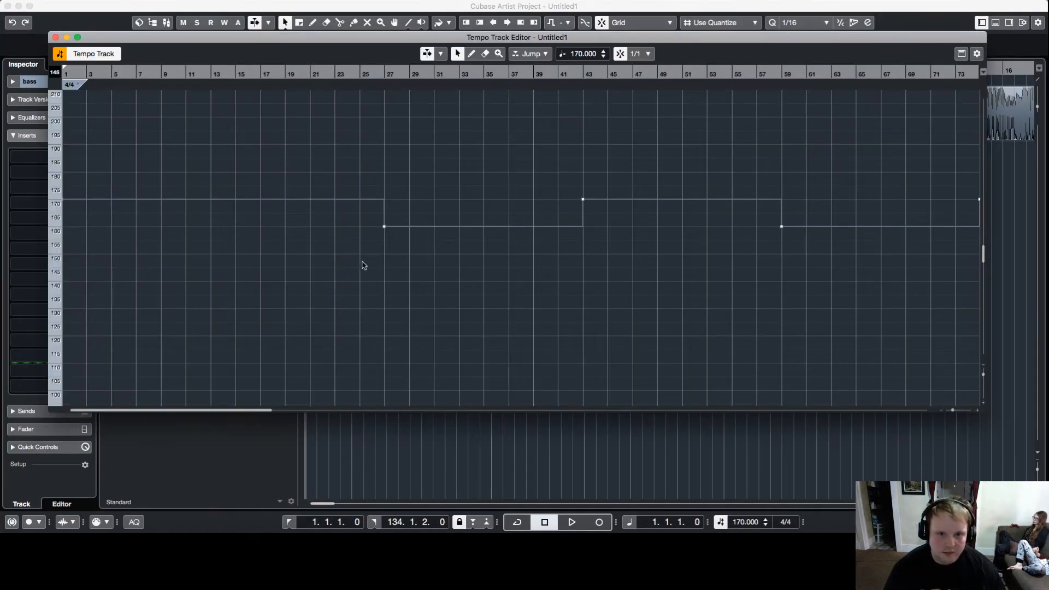
mouse_move(56, 38)
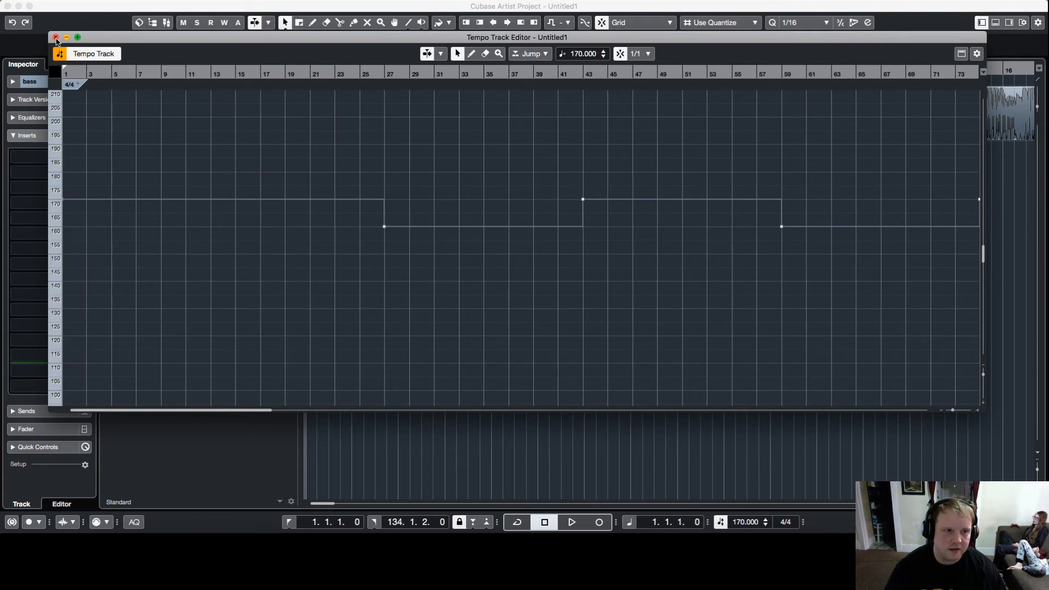
Close Cubase's Tempo Track Editor window.
left_click(56, 37)
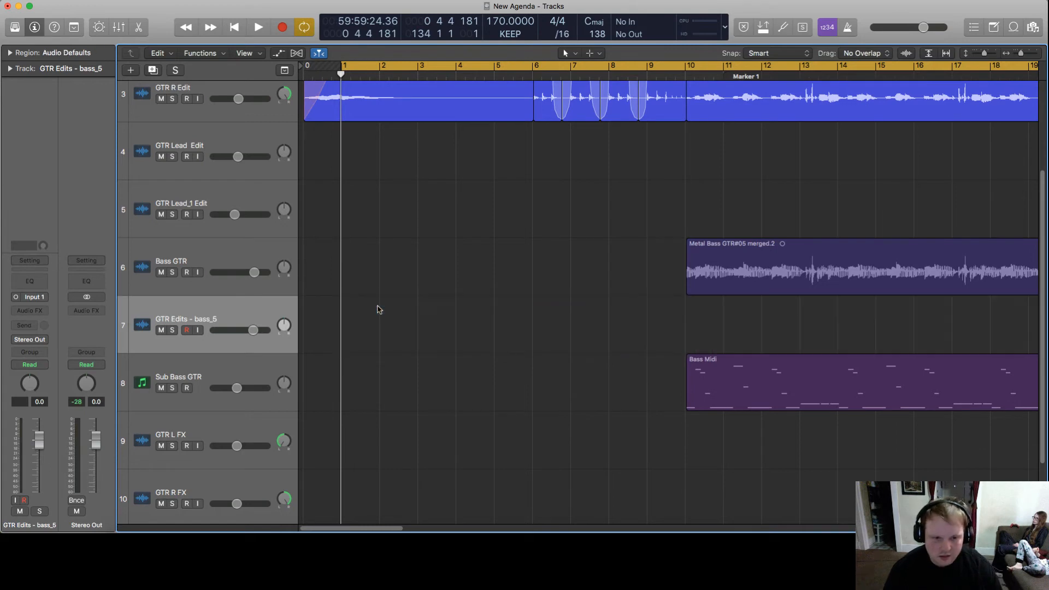
mouse_move(378, 333)
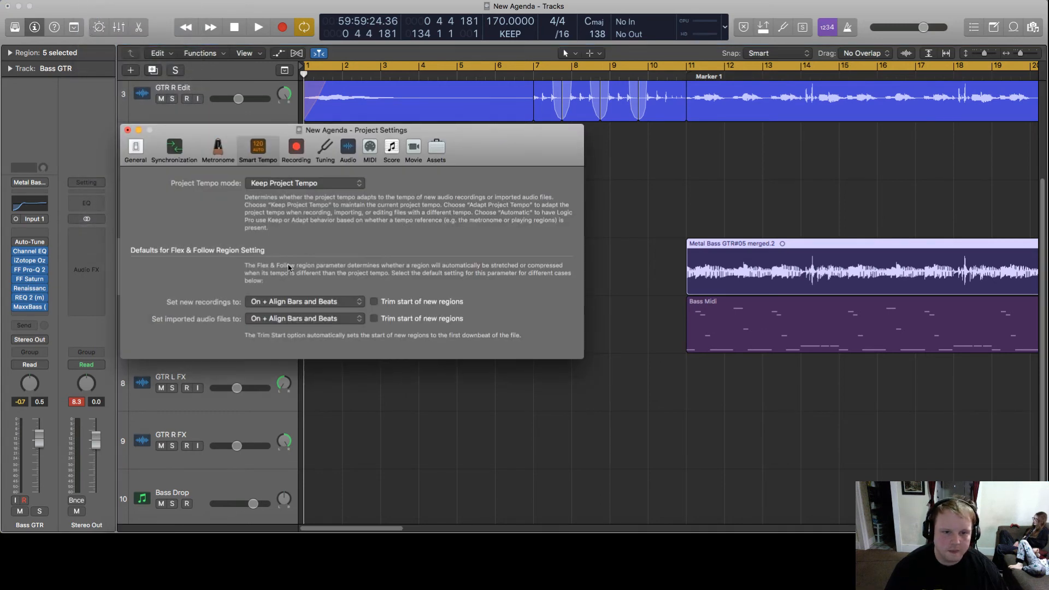
Choose how new recordings follow project tempo in the Smart Tempo settings pop-up.
left_click(305, 301)
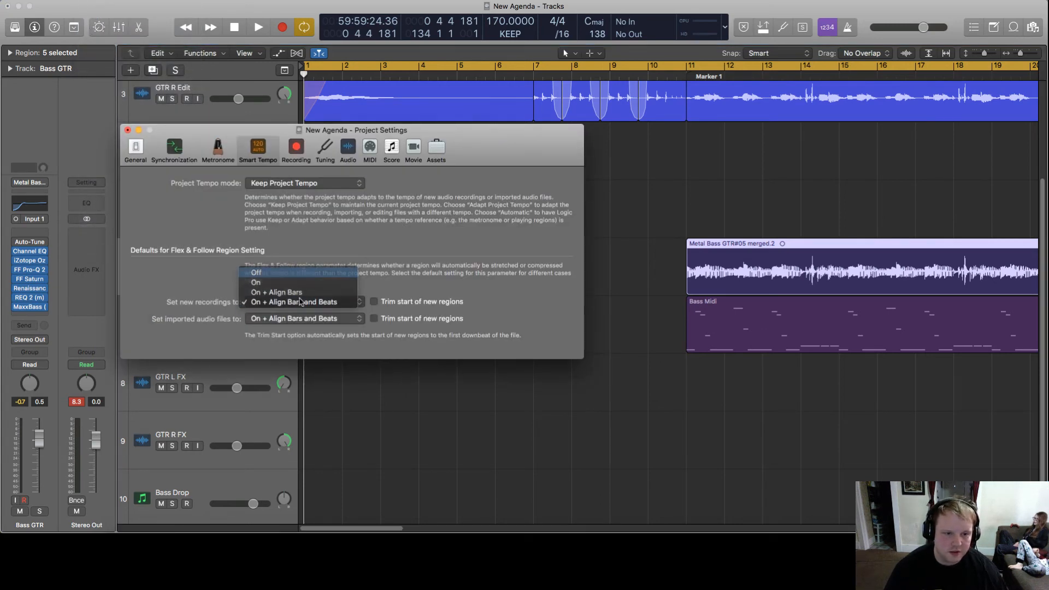
left_click(256, 272)
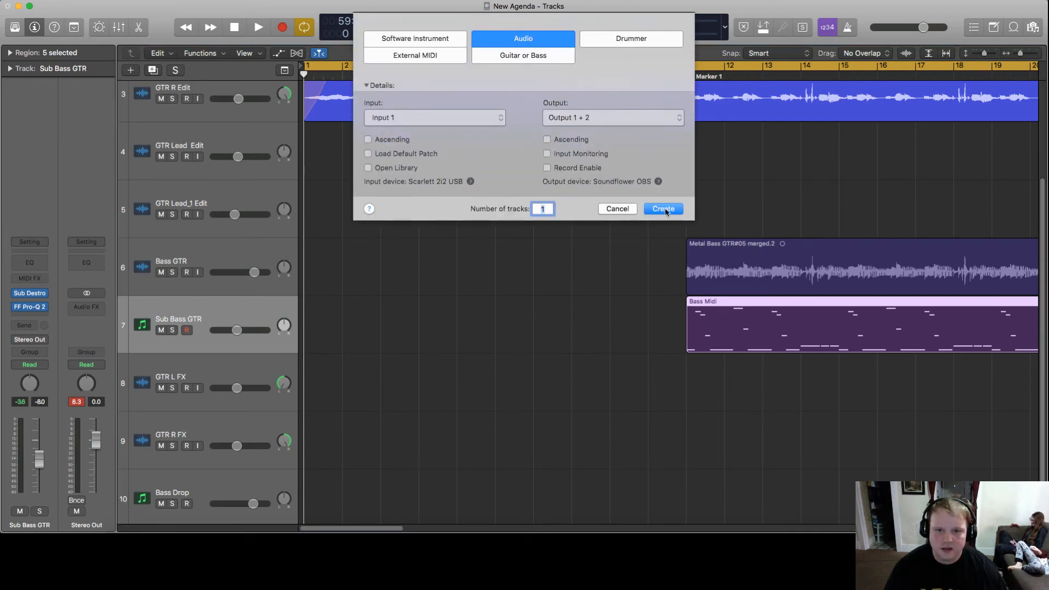
Create a new audio track and drag GTR Edits - bass.wav onto it at bar 1.
left_click(663, 209)
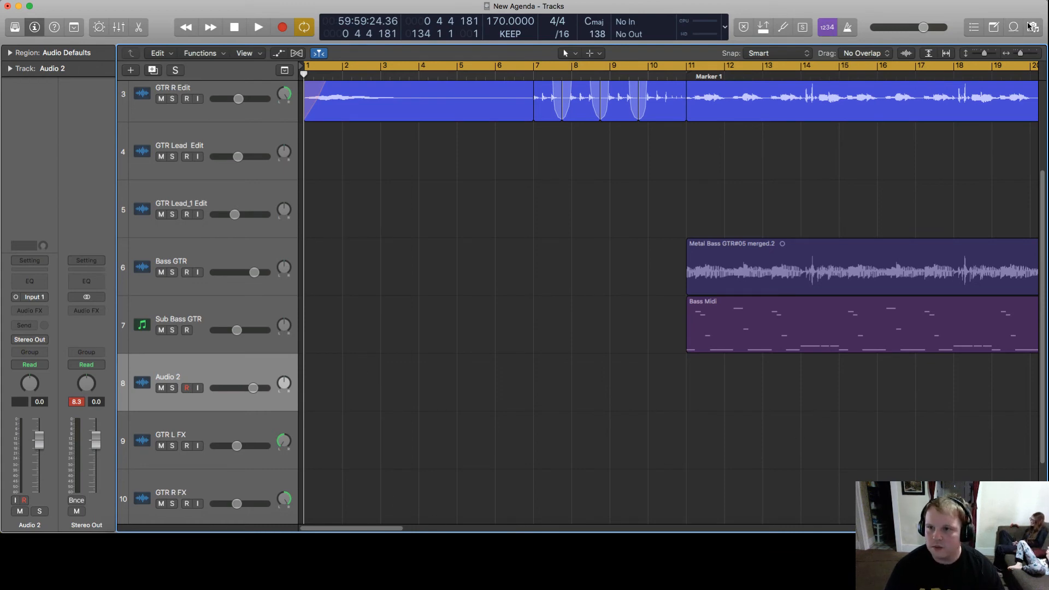
left_click(1032, 27)
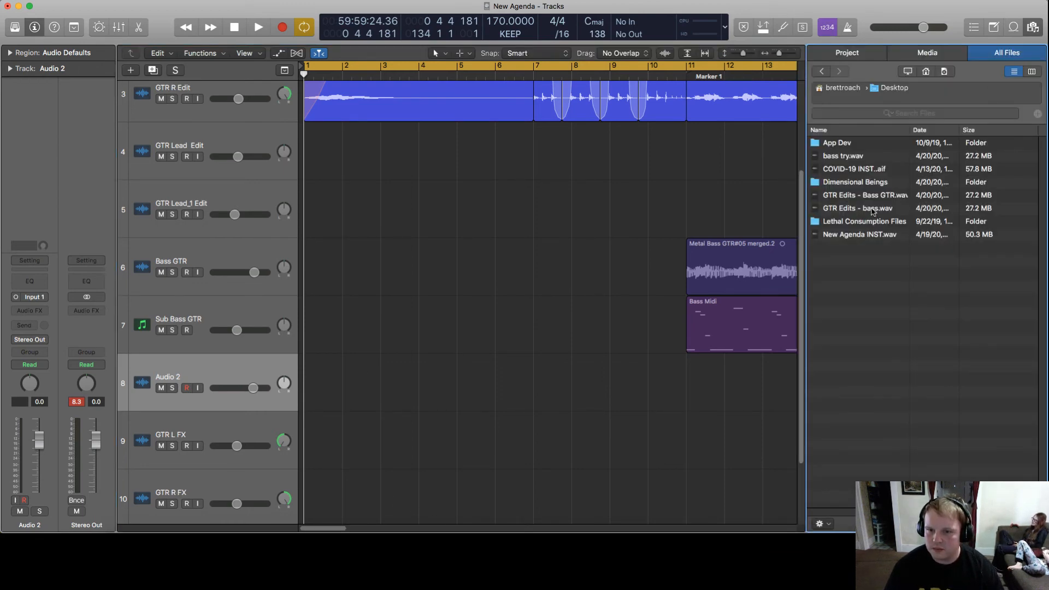
left_click(864, 209)
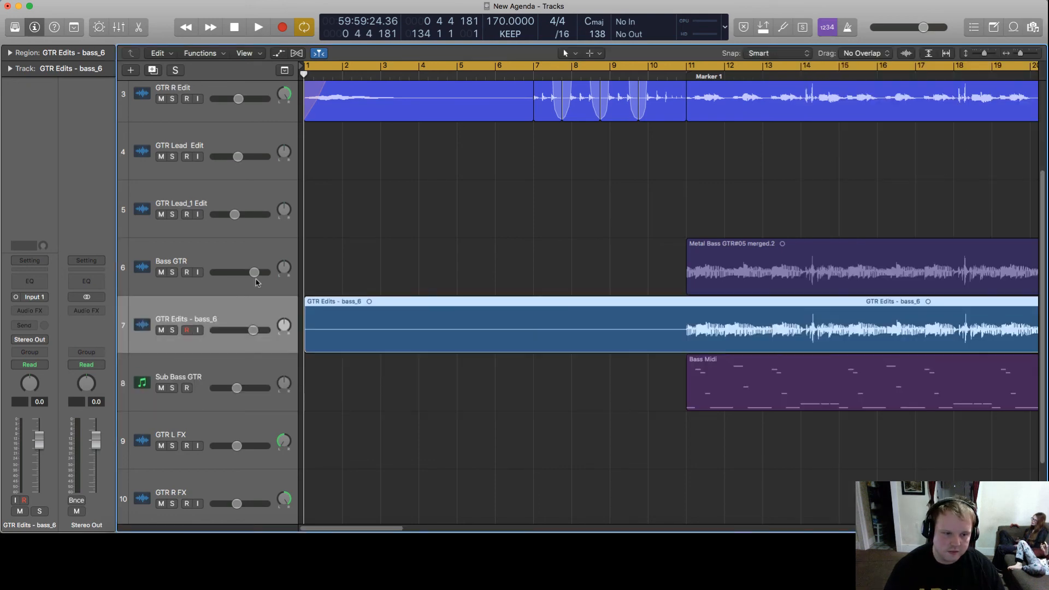
left_click(171, 261)
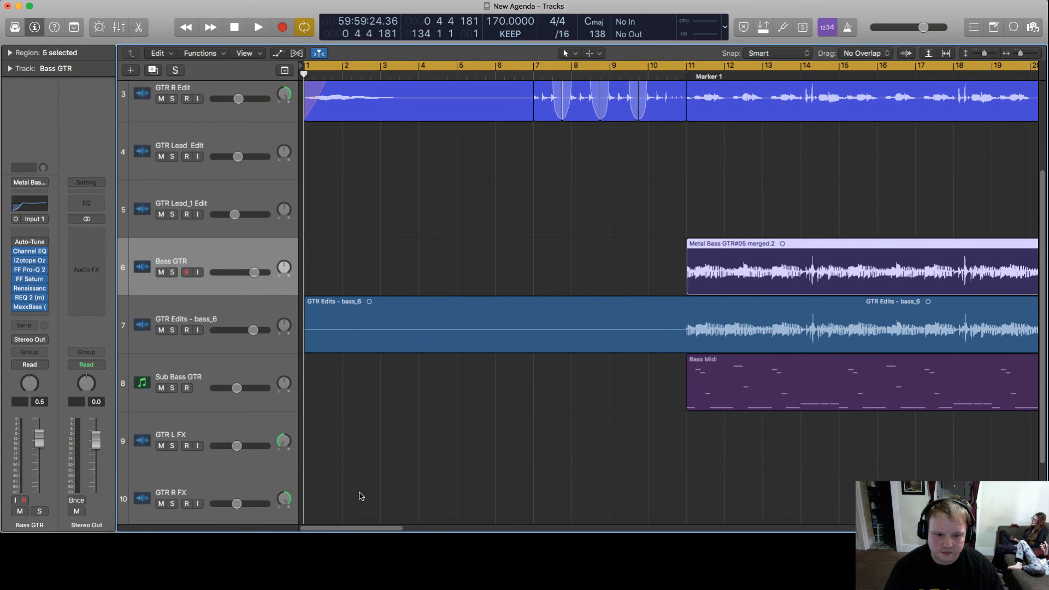
scroll("right", 3)
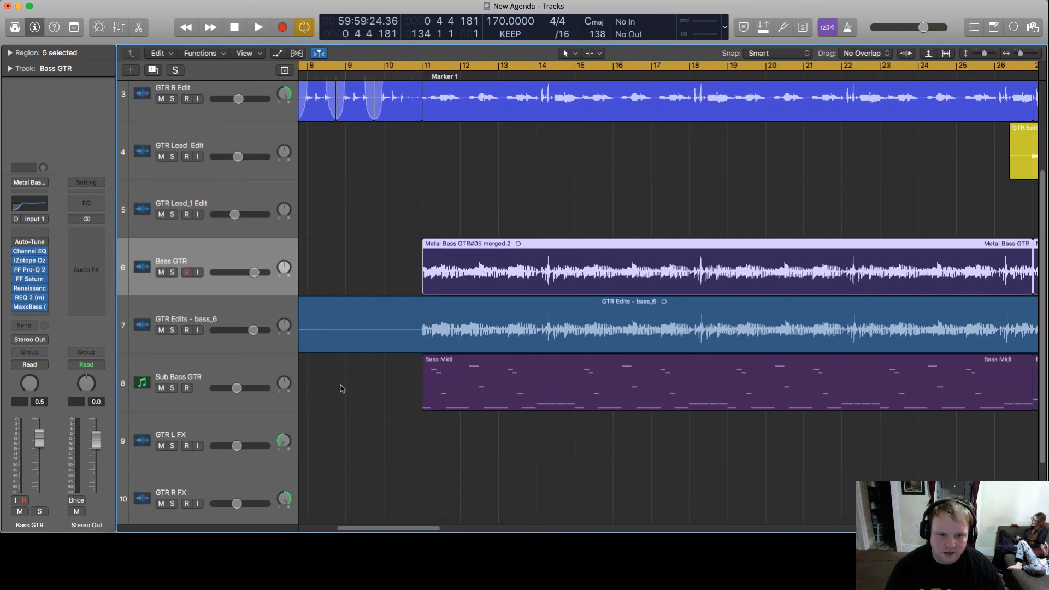
mouse_move(422, 522)
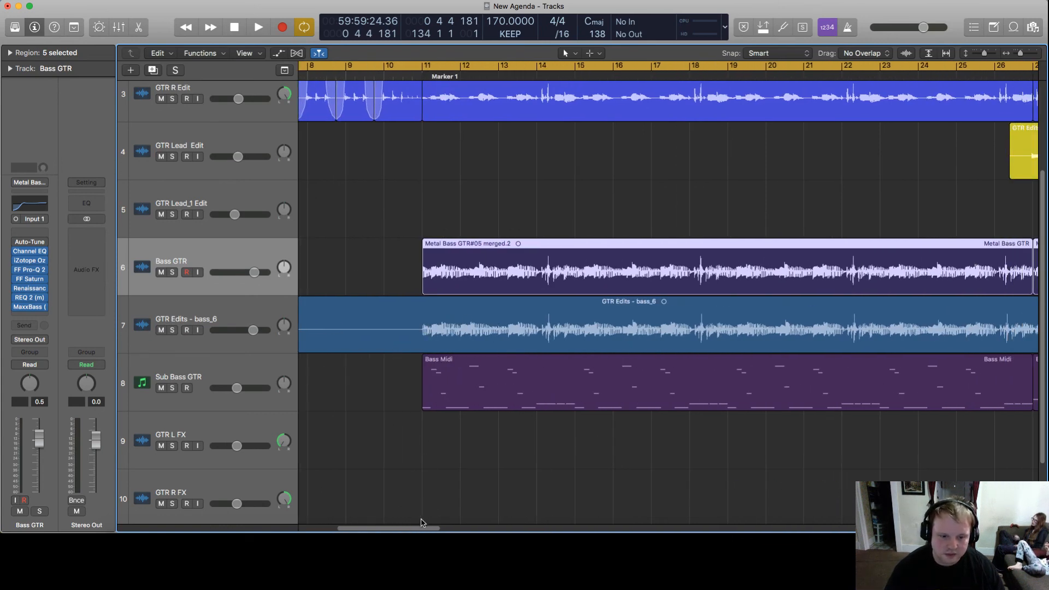
scroll("right", 3)
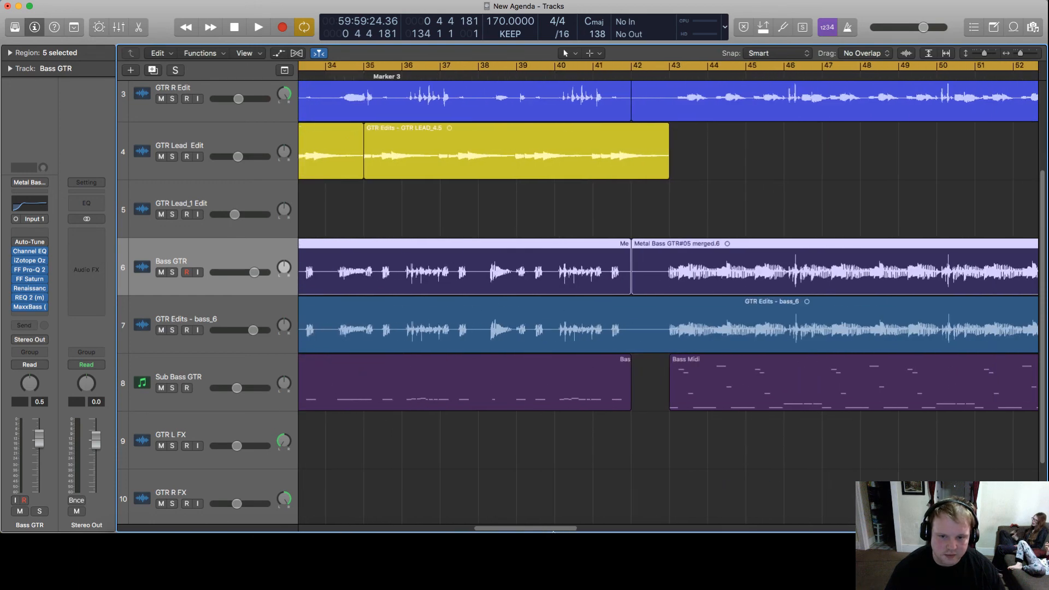
scroll("right", 3)
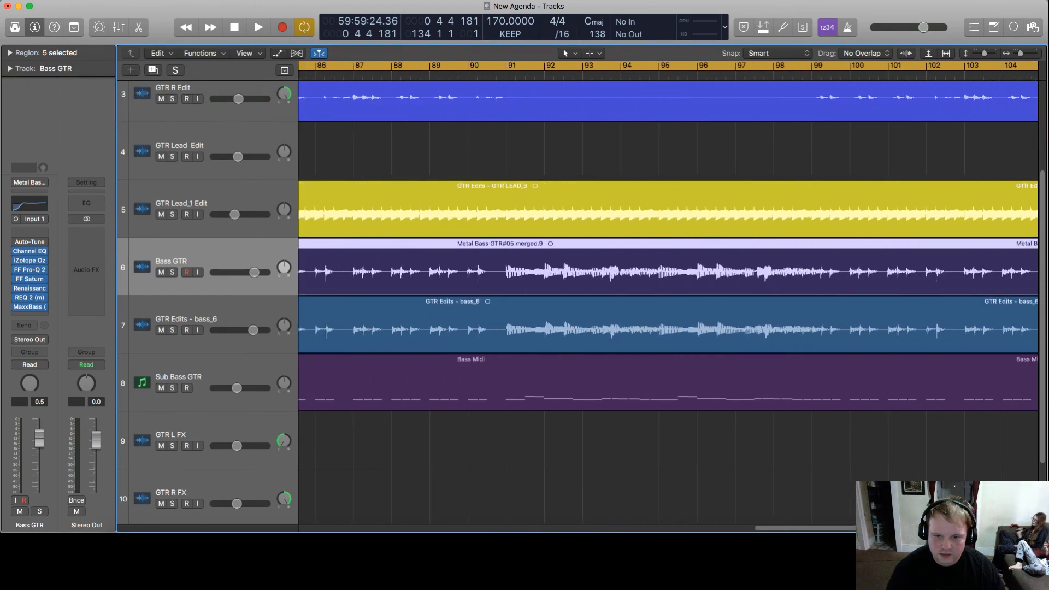